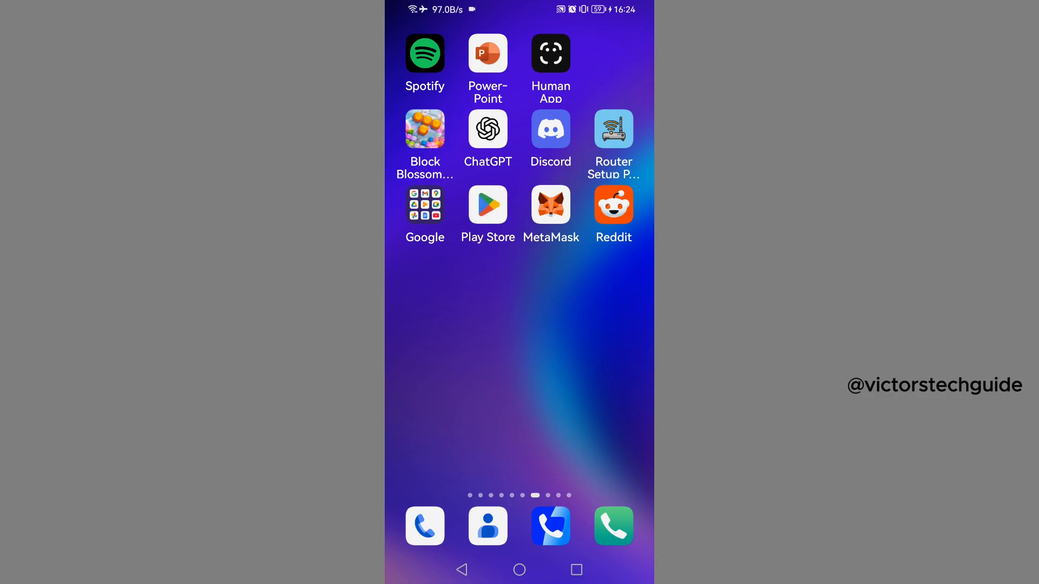
- Find the Launcher Liquid Glass app page in the Play Store
click(487, 205)
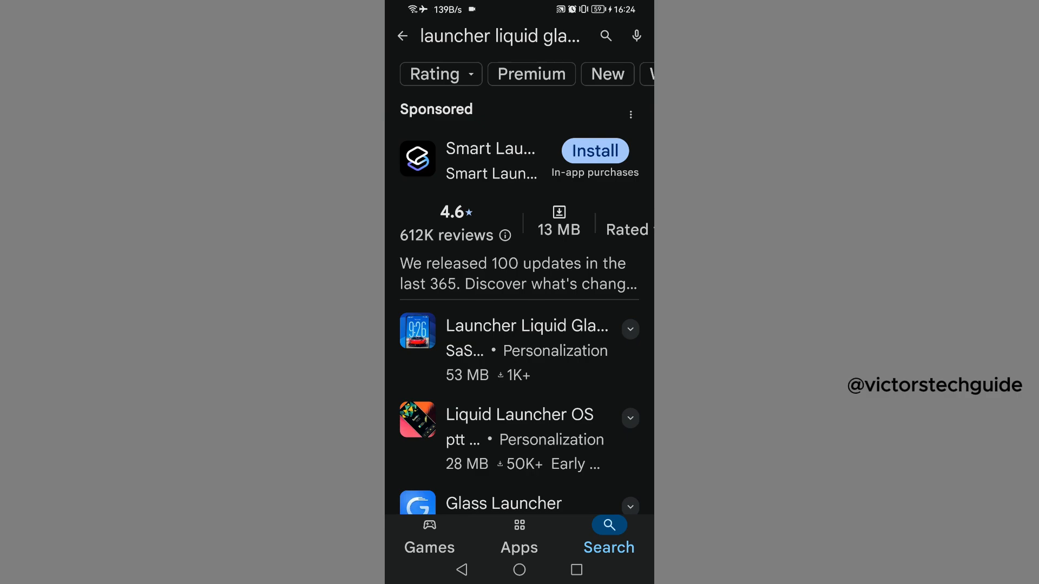
click(527, 326)
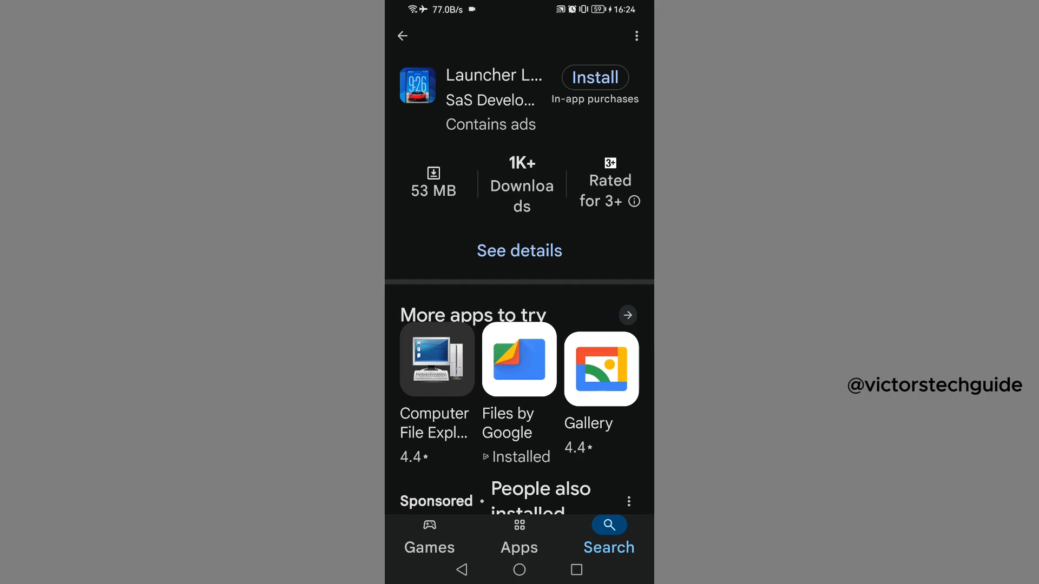
- Install Launcher Liquid Glass and launch it to its language screen
click(594, 78)
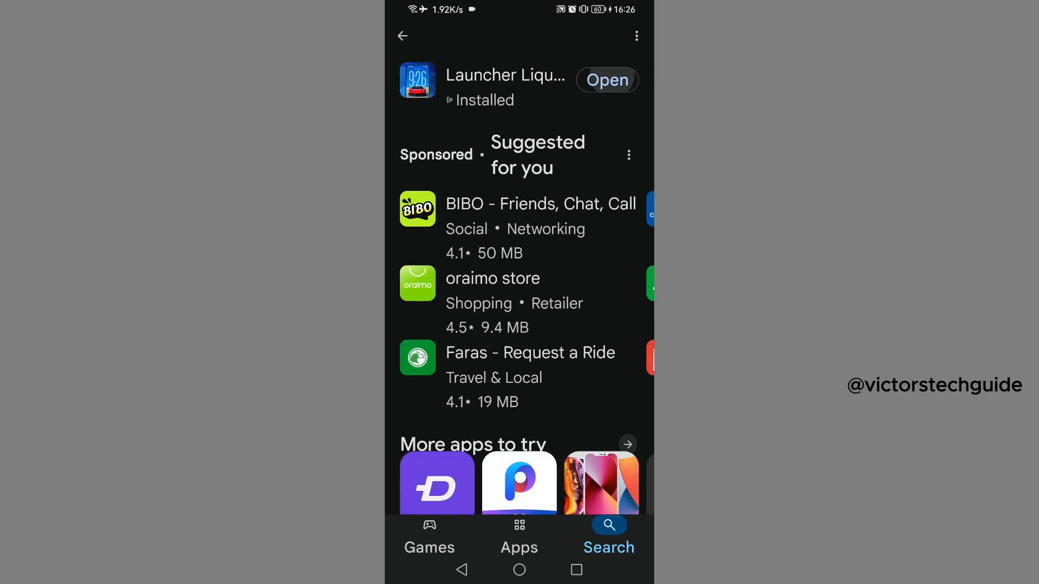
click(606, 78)
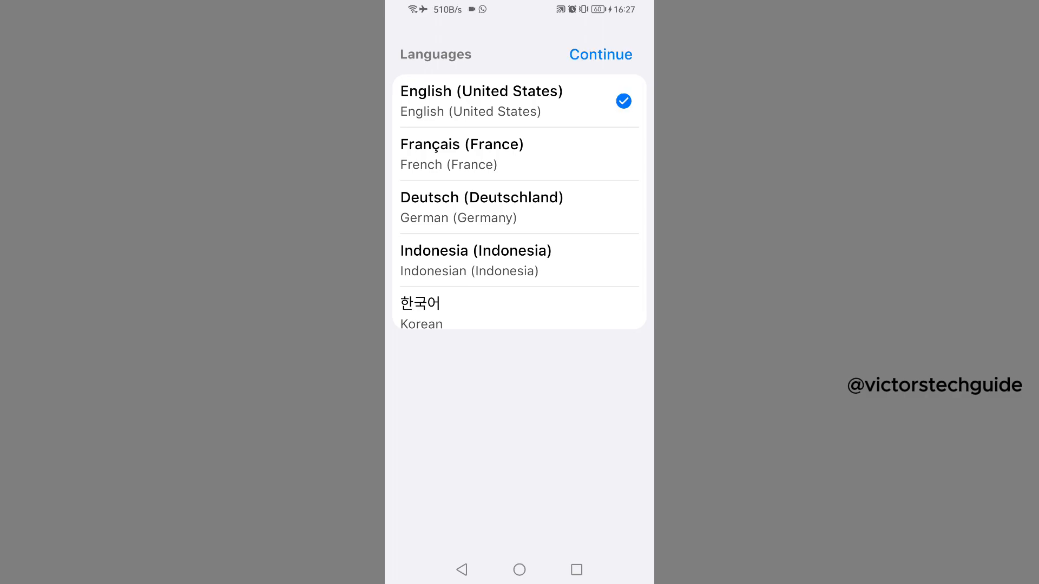
- Keep English and finish the intro slides to reach the wallpaper picker
click(600, 54)
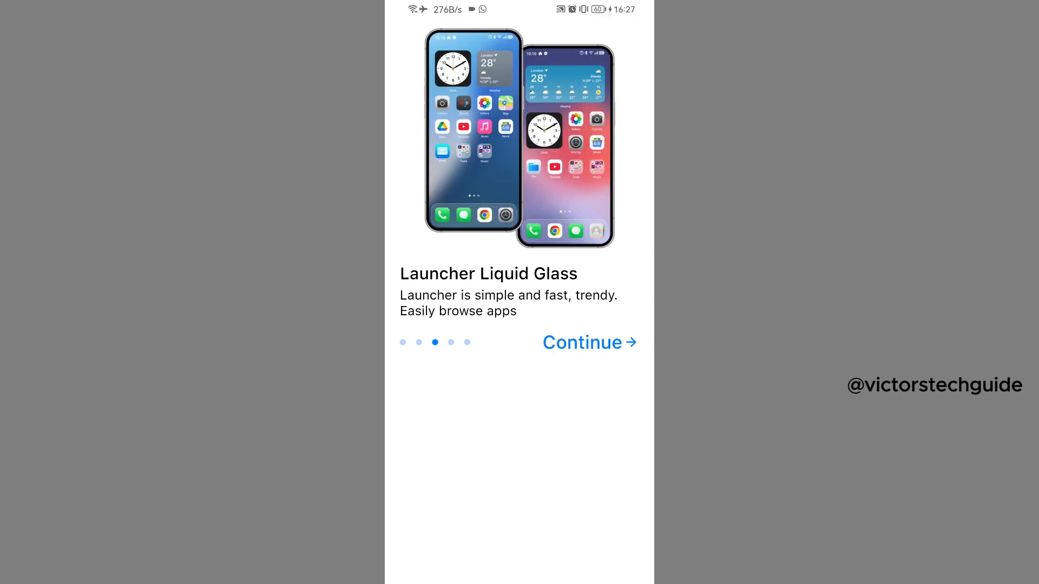
click(588, 343)
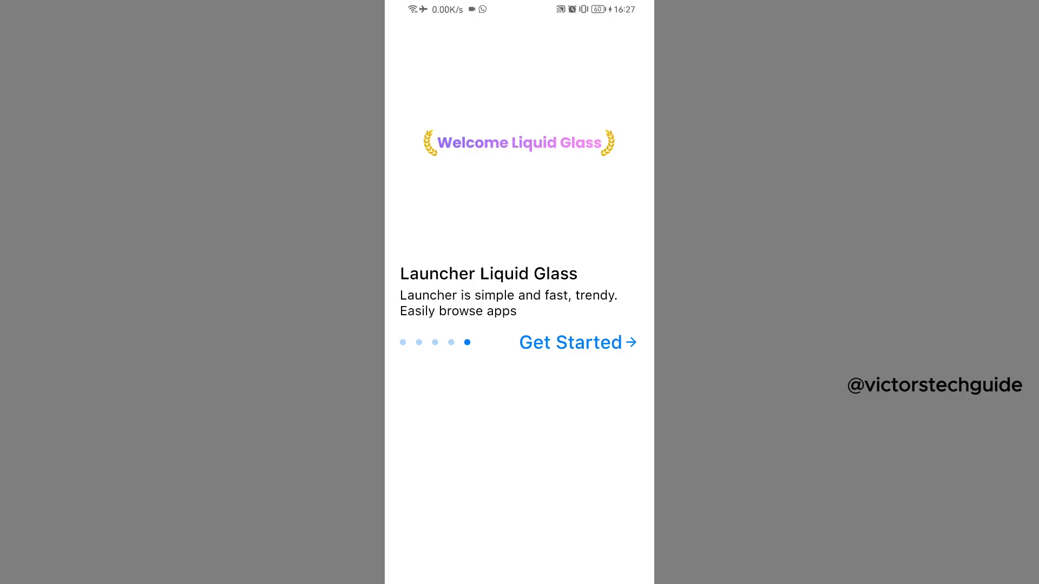
click(576, 343)
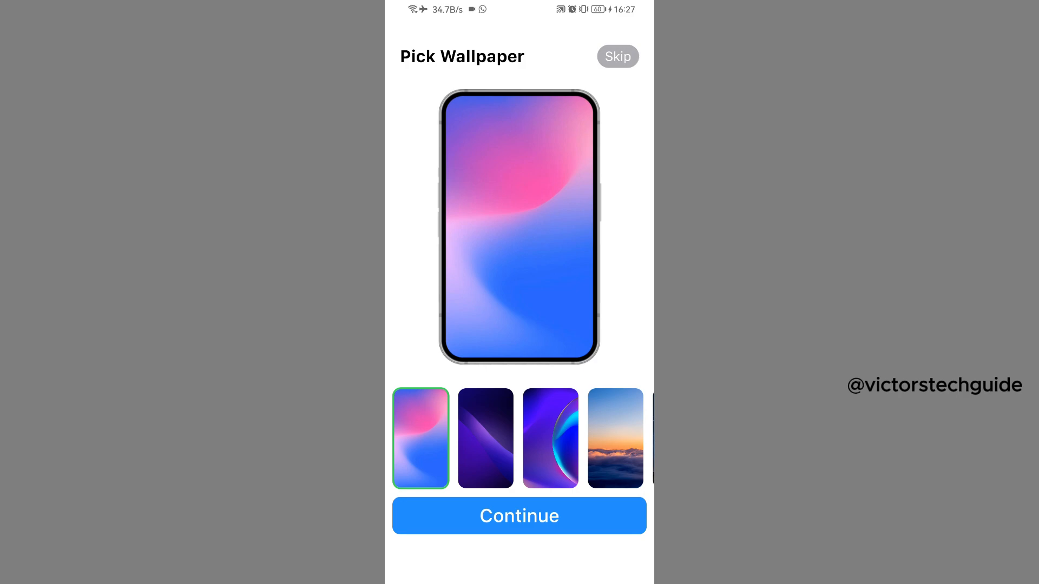
- Choose and confirm the sunset-over-clouds wallpaper
click(616, 438)
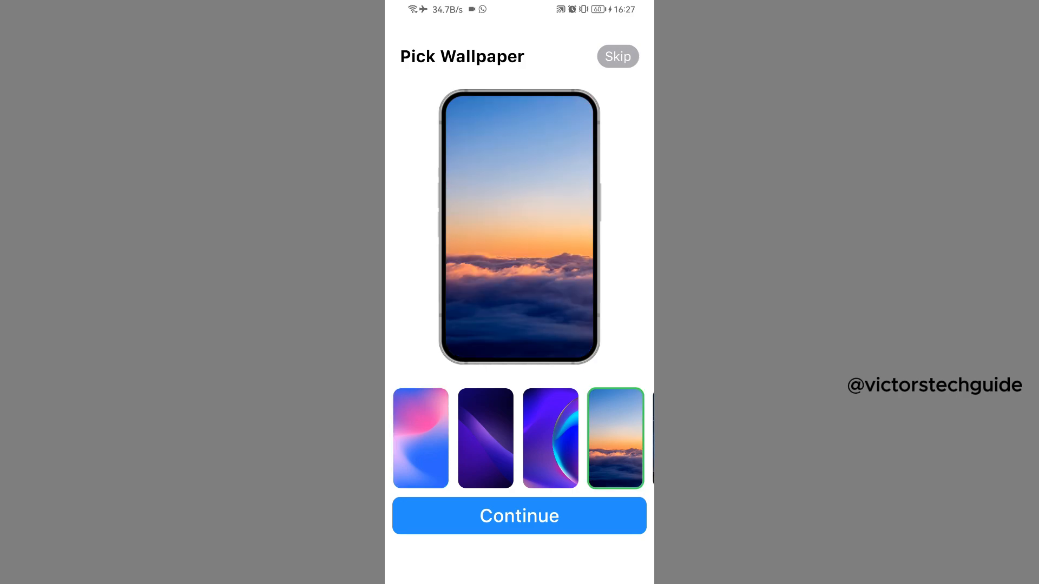
click(519, 515)
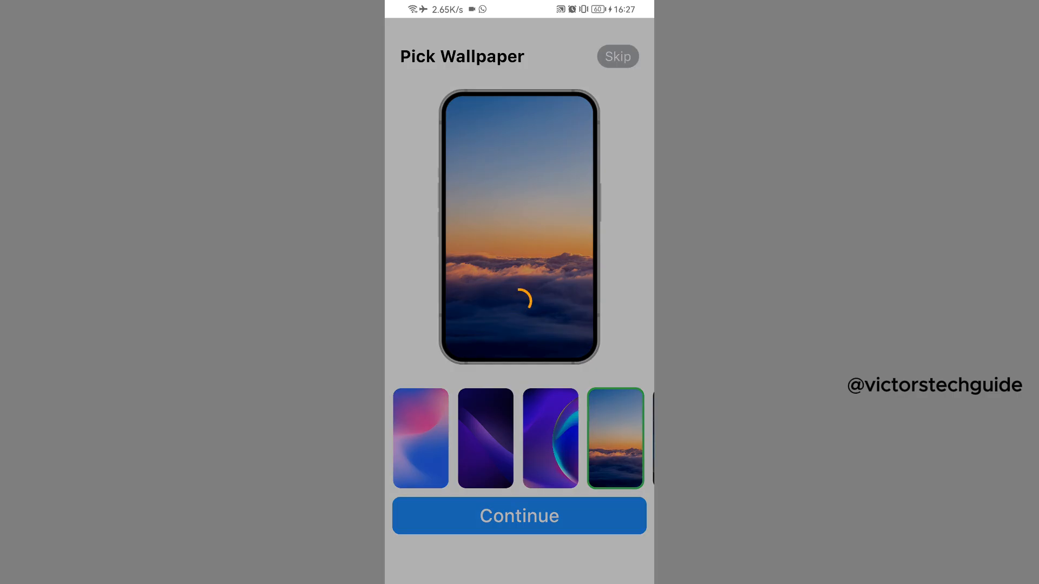
click(518, 515)
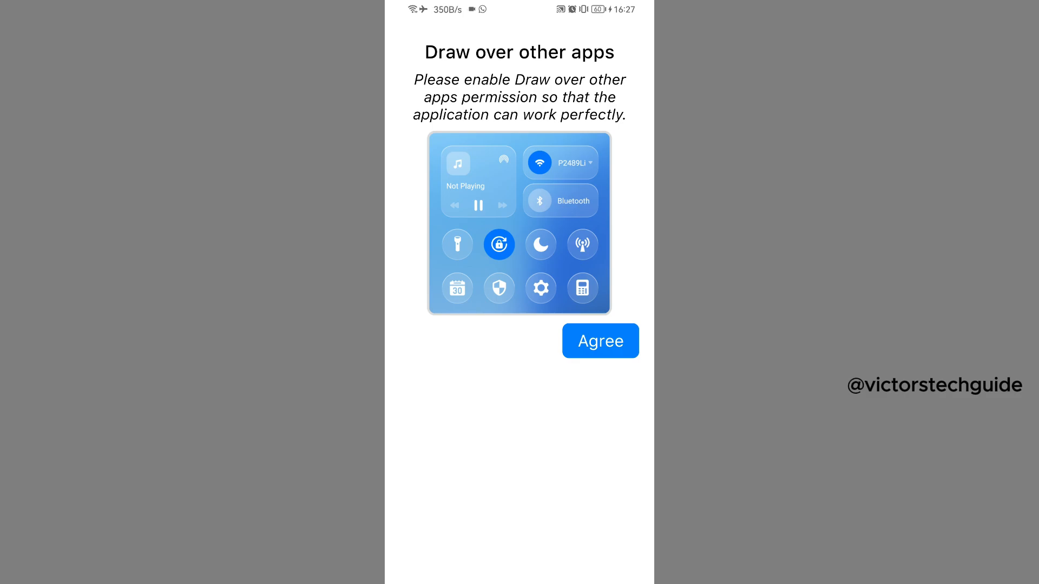
- Allow the launcher to draw over other apps, then agree to the notification access request
click(599, 341)
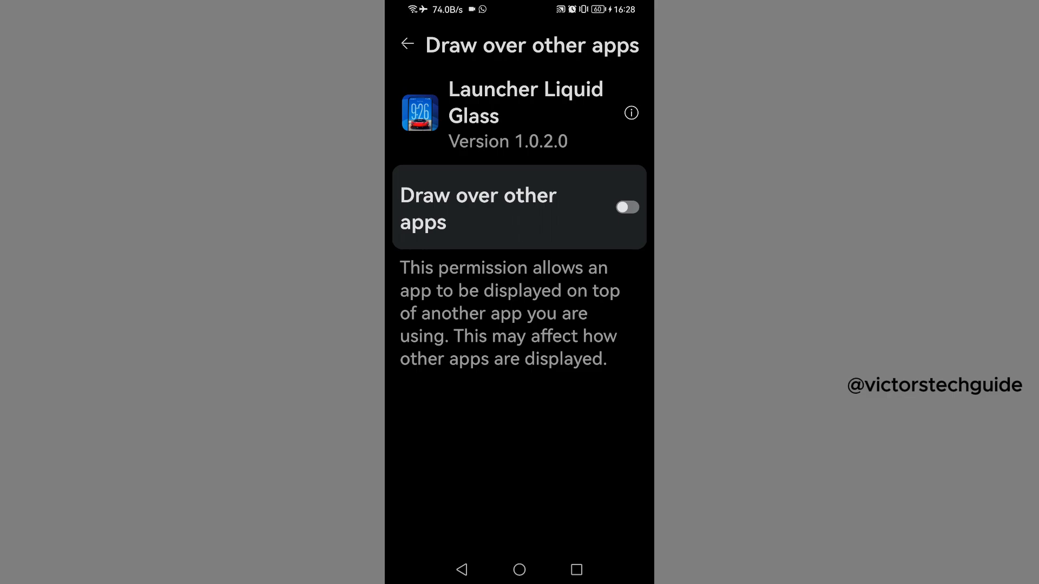
click(626, 208)
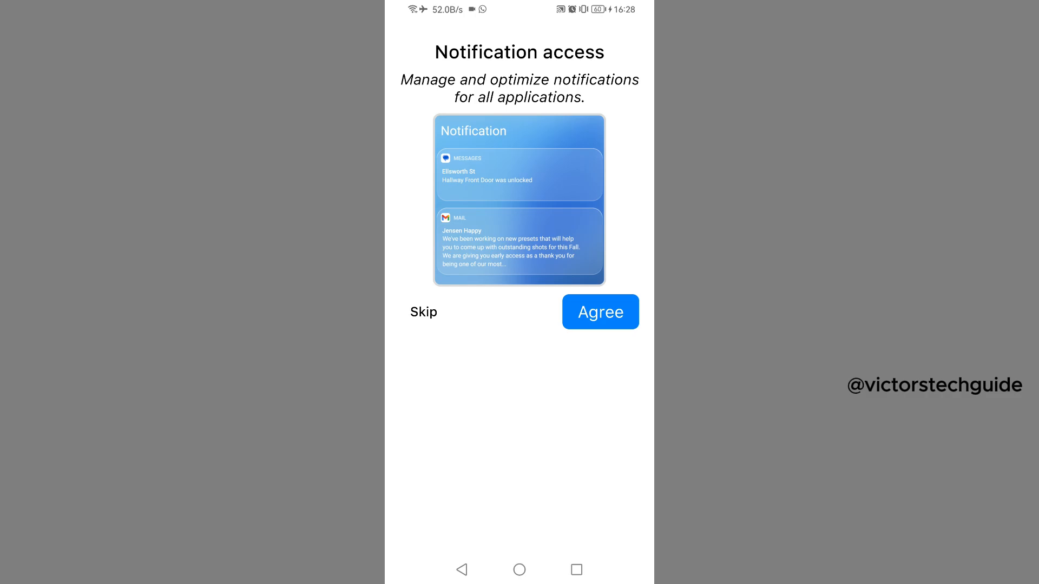
click(599, 312)
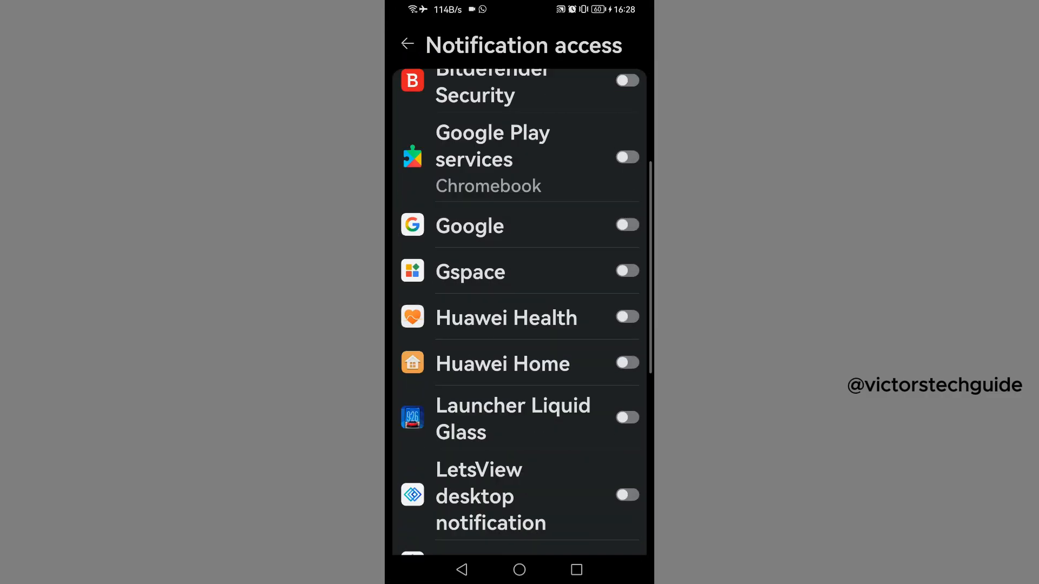
- Enable and confirm notification access for Launcher Liquid Glass
click(625, 418)
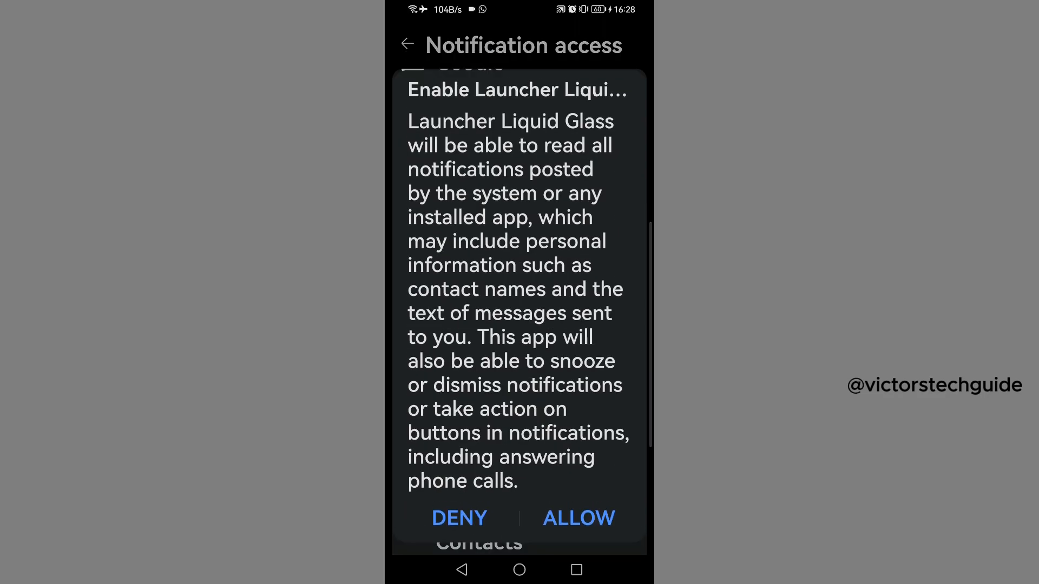
click(577, 517)
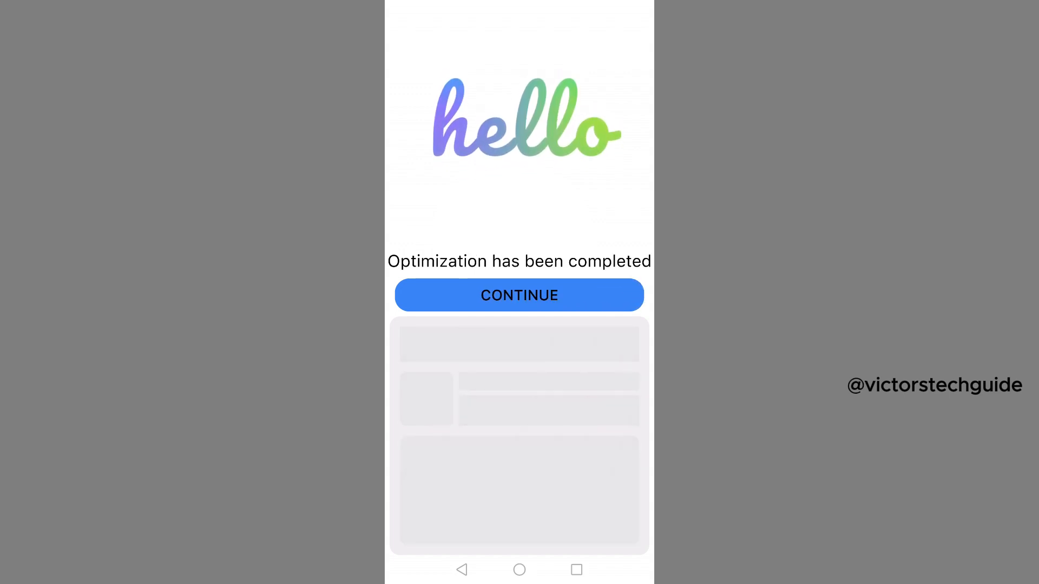
- Reach the new home screen and grant the weather widget storage and files access
click(519, 294)
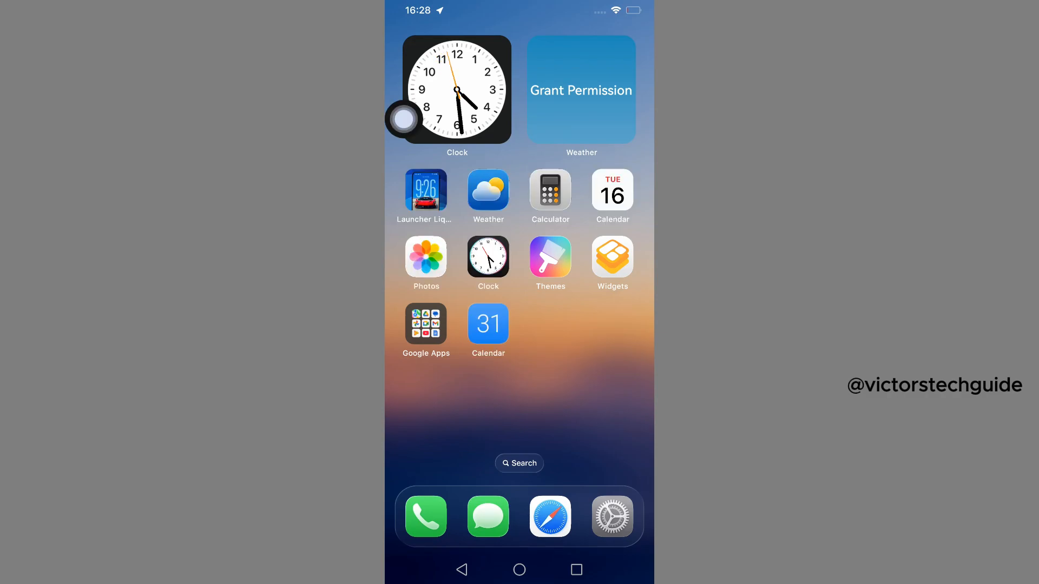
click(580, 90)
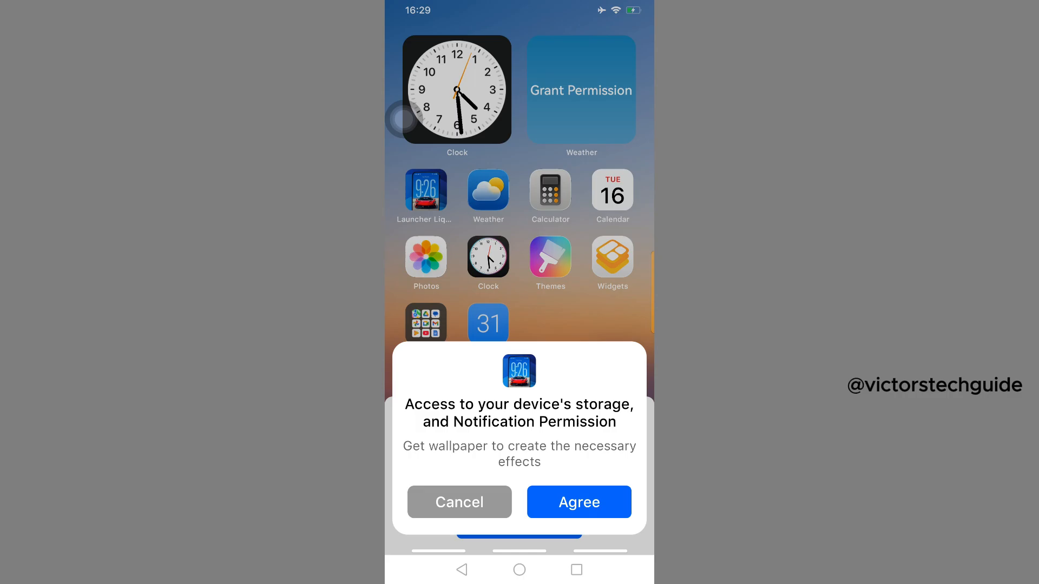
click(578, 501)
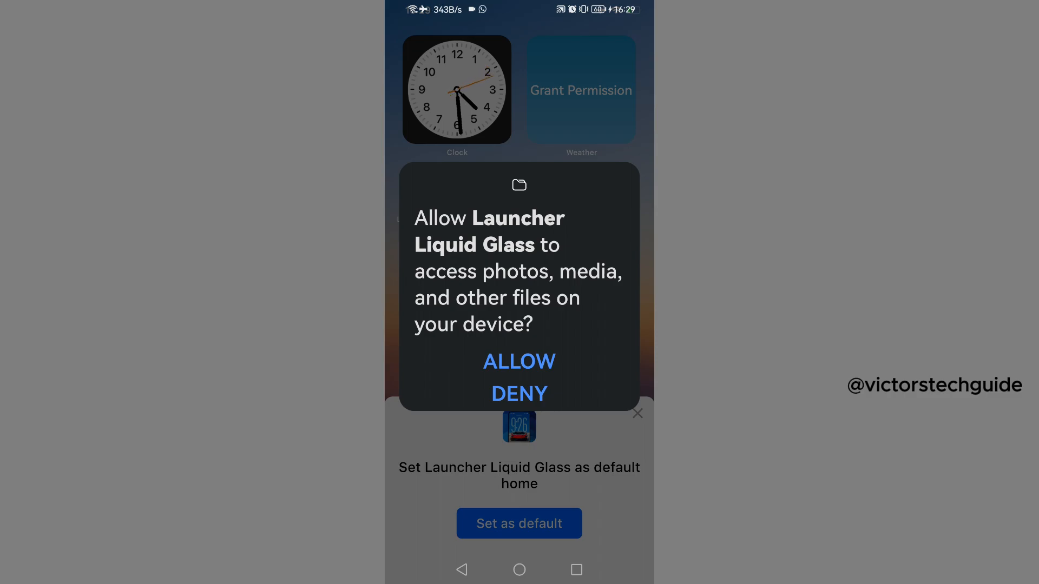
click(518, 361)
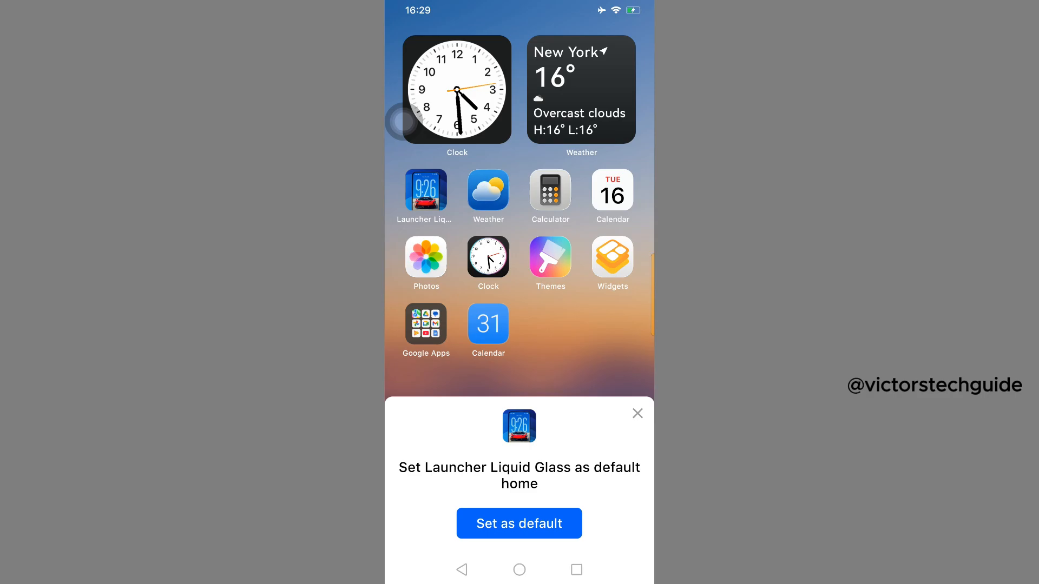
- Set the launcher as the default home and swipe through its home pages
click(518, 524)
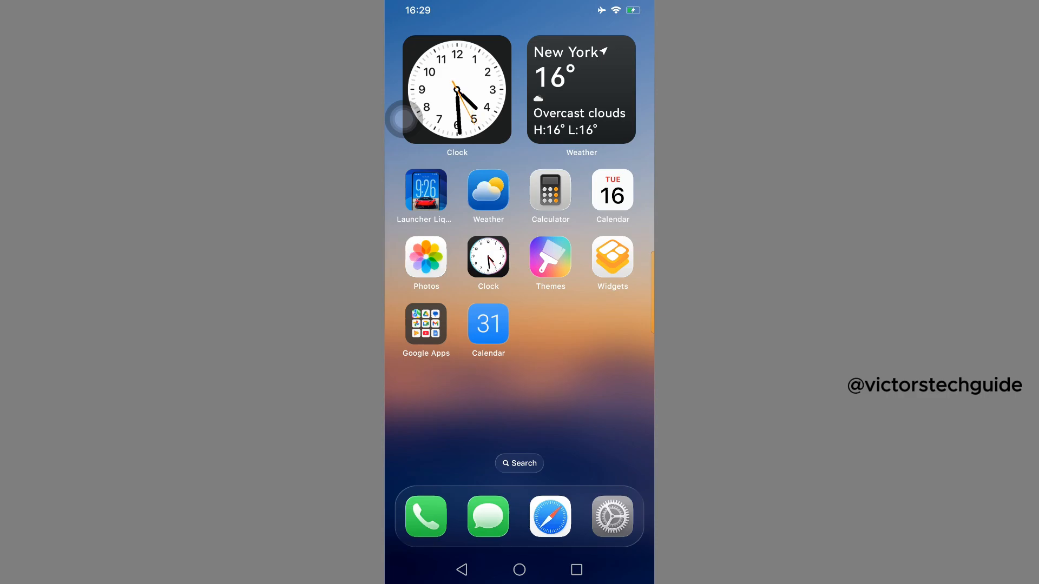
scroll(left, 3)
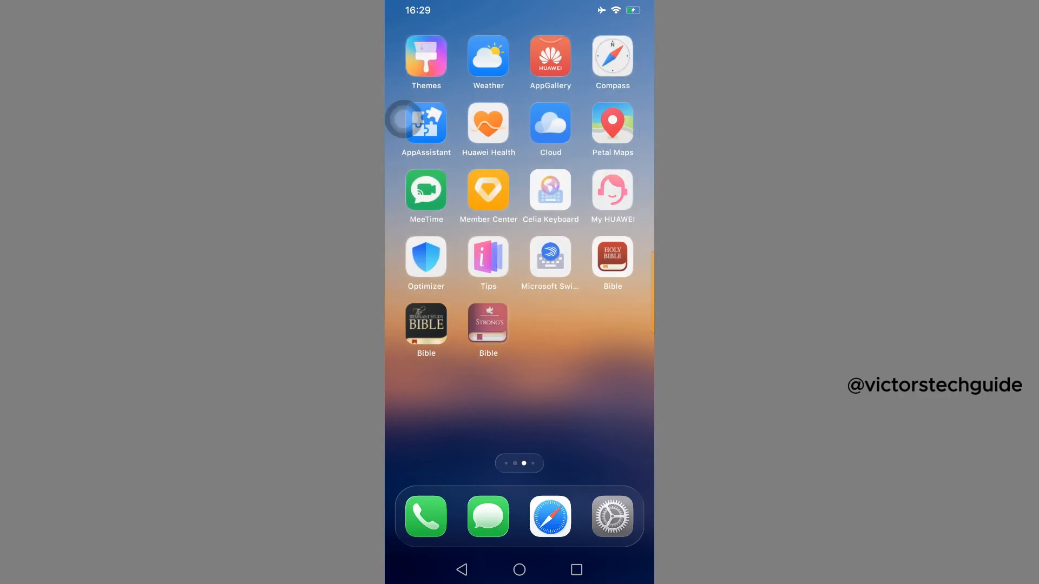